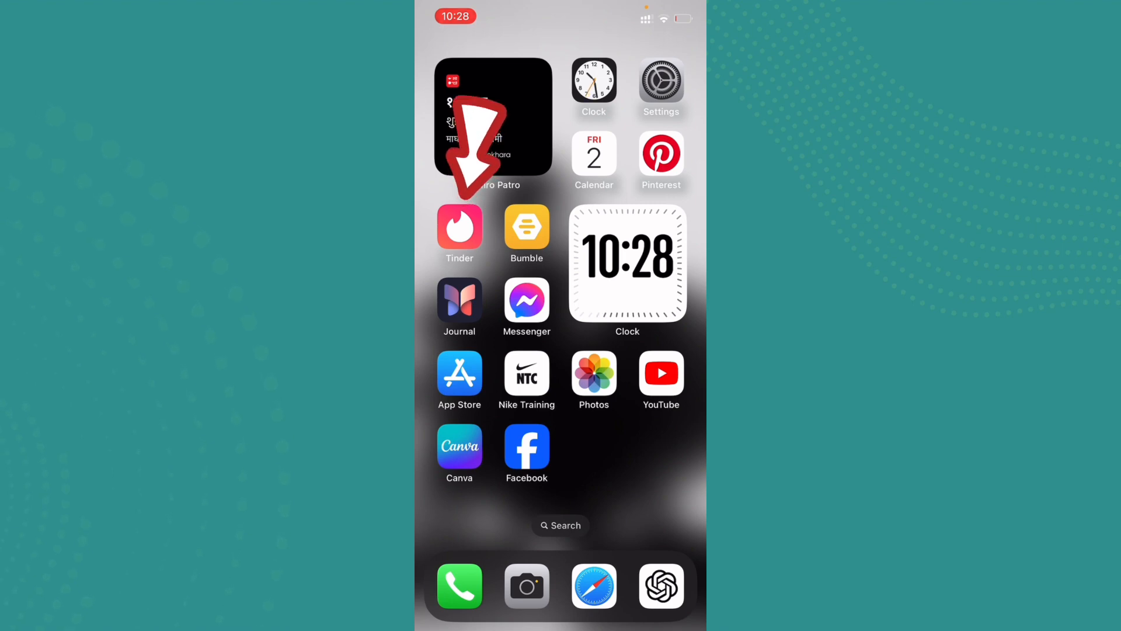
Step: Launch Tinder, go to your profile's Settings and scroll to the Delete Account option
left_click(459, 228)
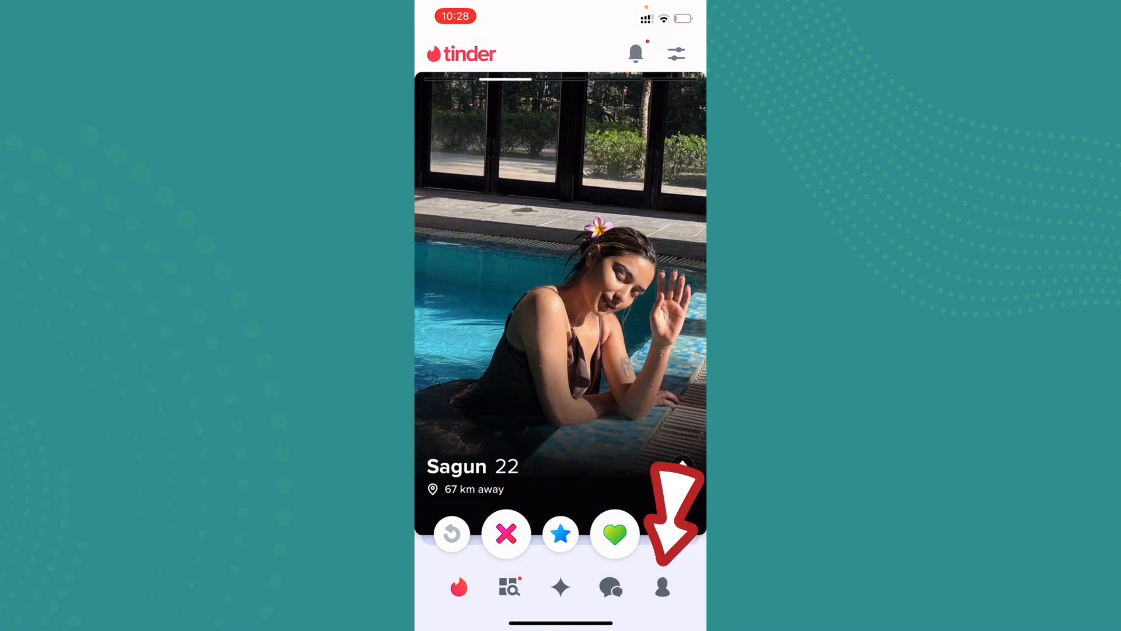
left_click(661, 587)
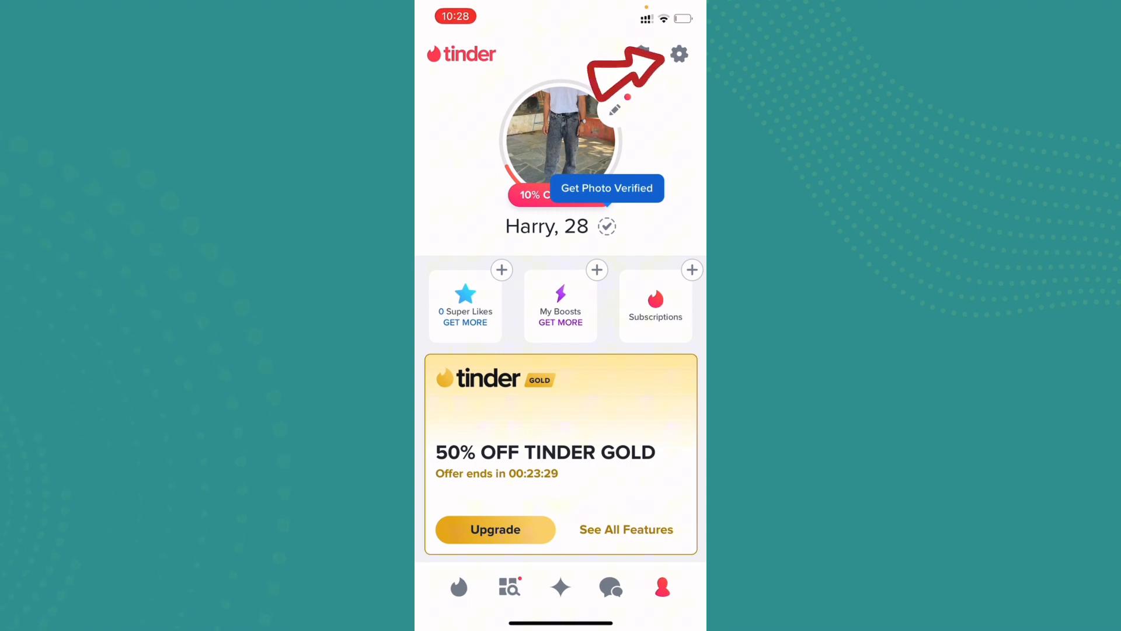
left_click(678, 53)
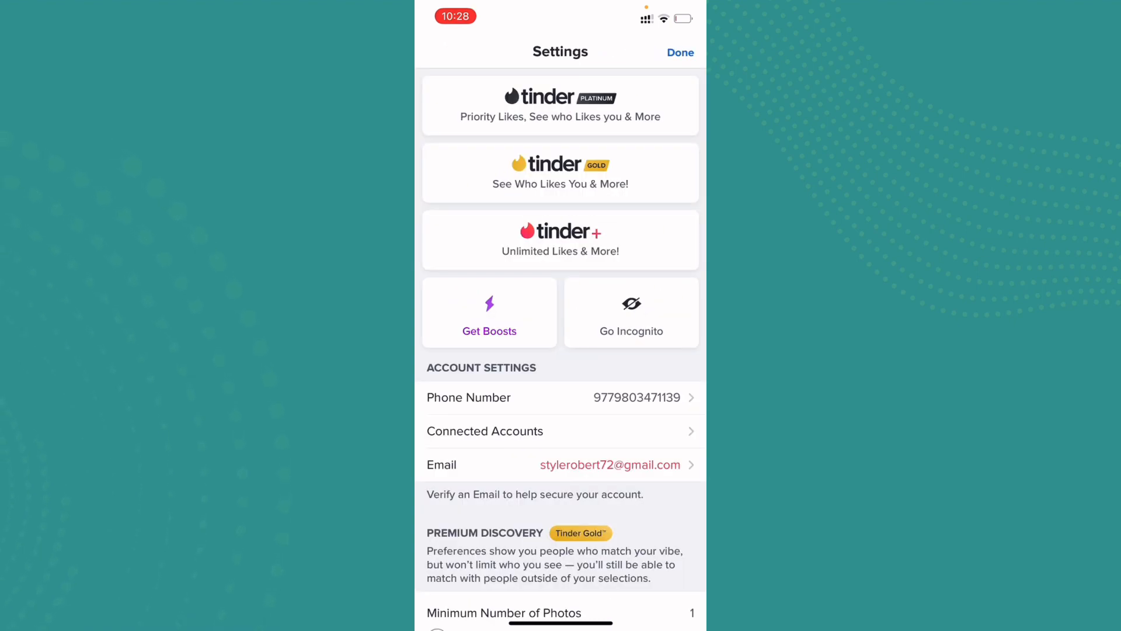
scroll("down", 3)
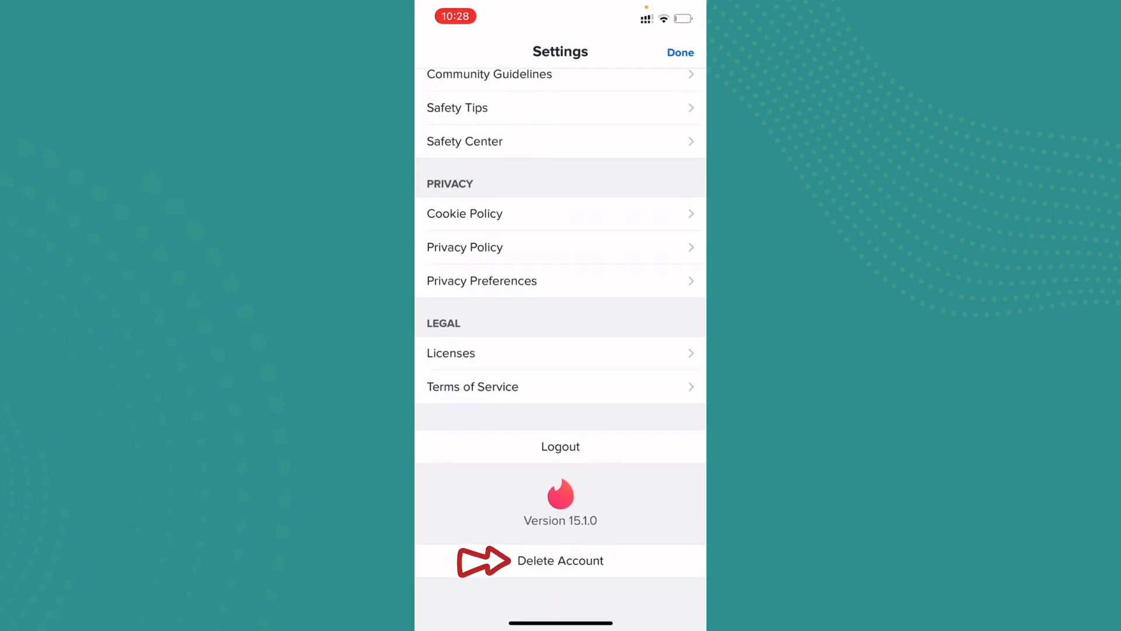
Step: Choose Delete Account, then 'Delete My Account' instead of pausing, reaching the reasons screen
left_click(559, 559)
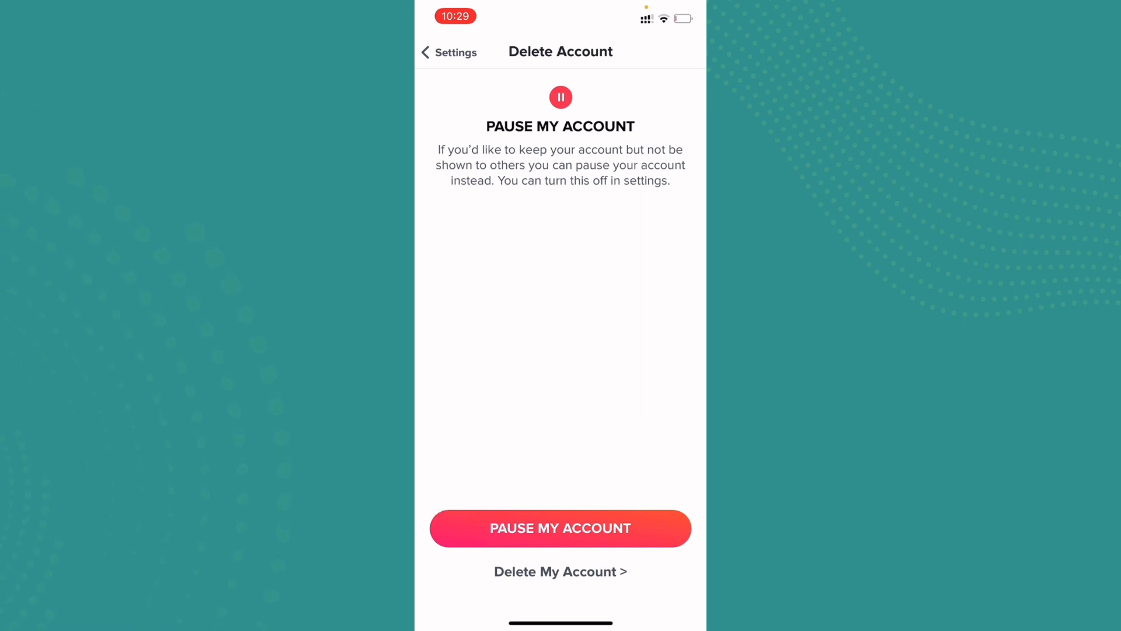
left_click(559, 571)
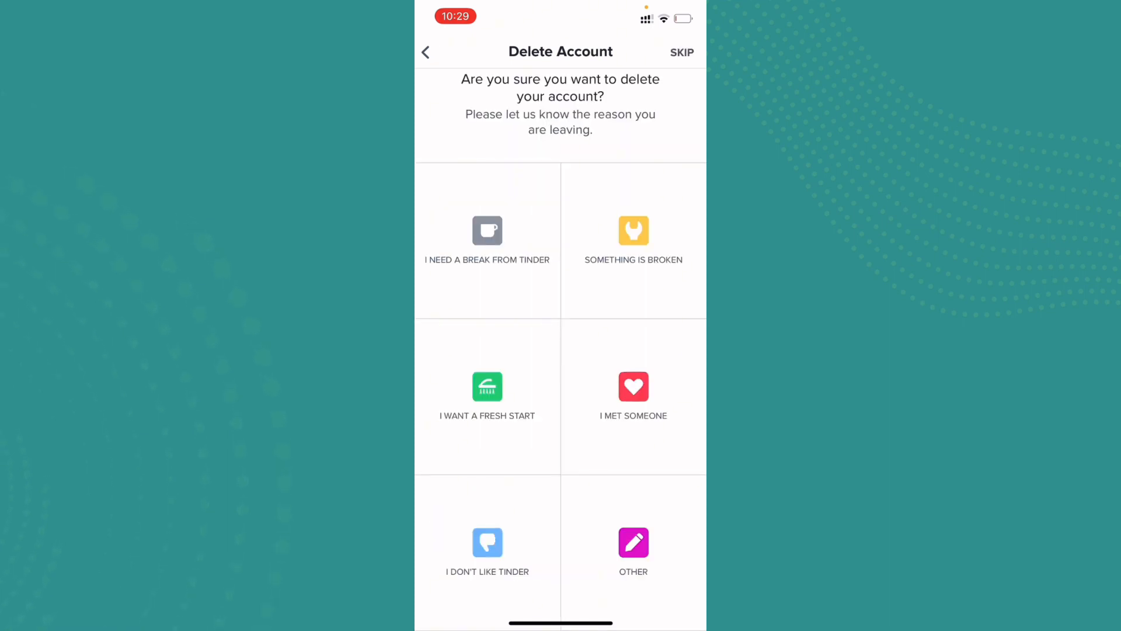